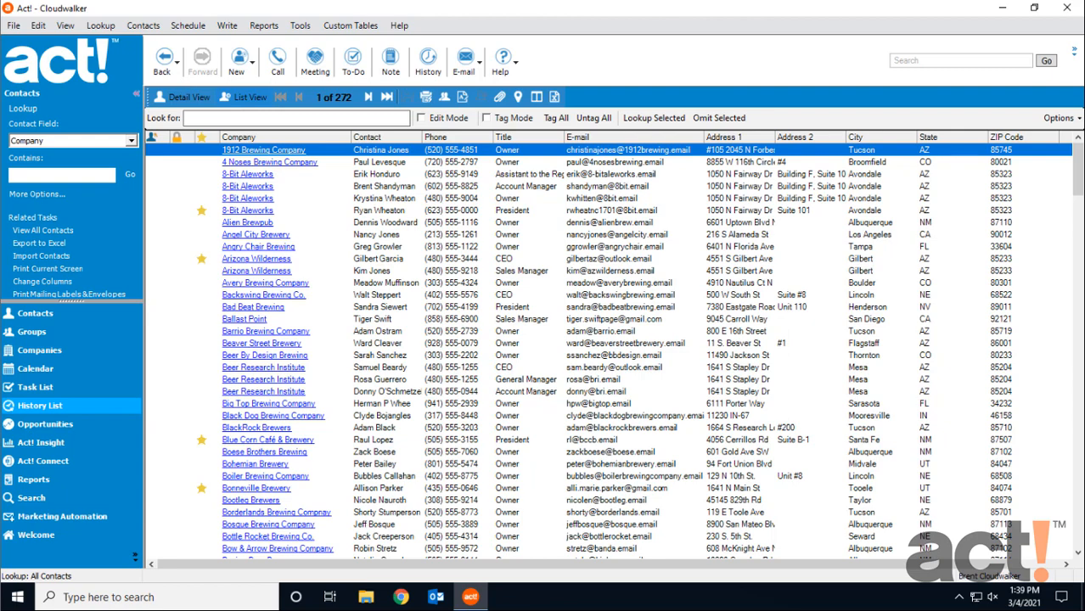
mouse_move(228, 25)
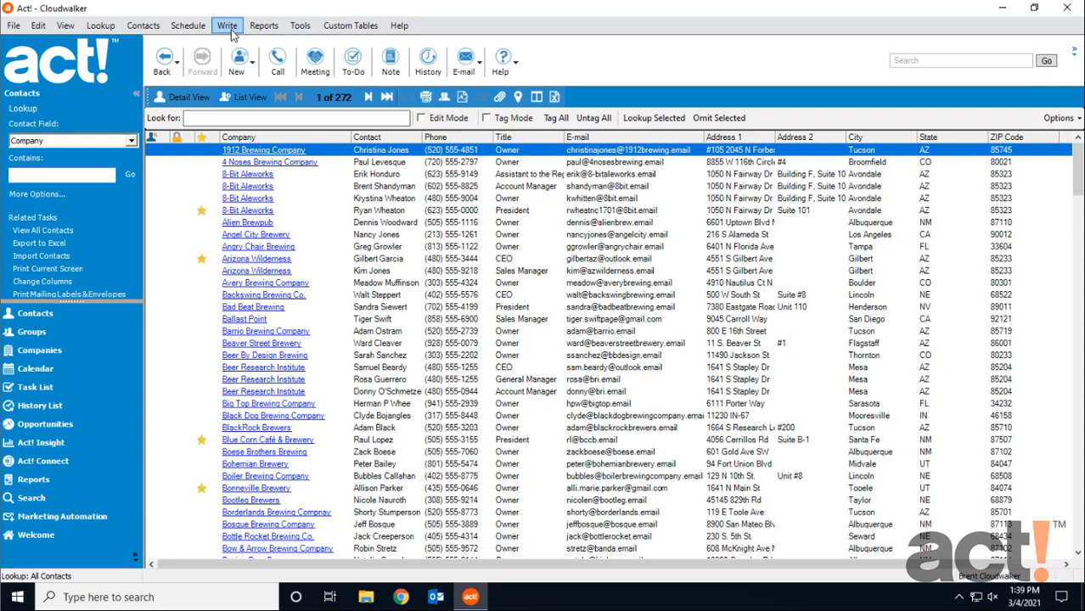
- Start a new letter/e-mail template from Act!'s Write menu, opening a blank Word document
click(227, 25)
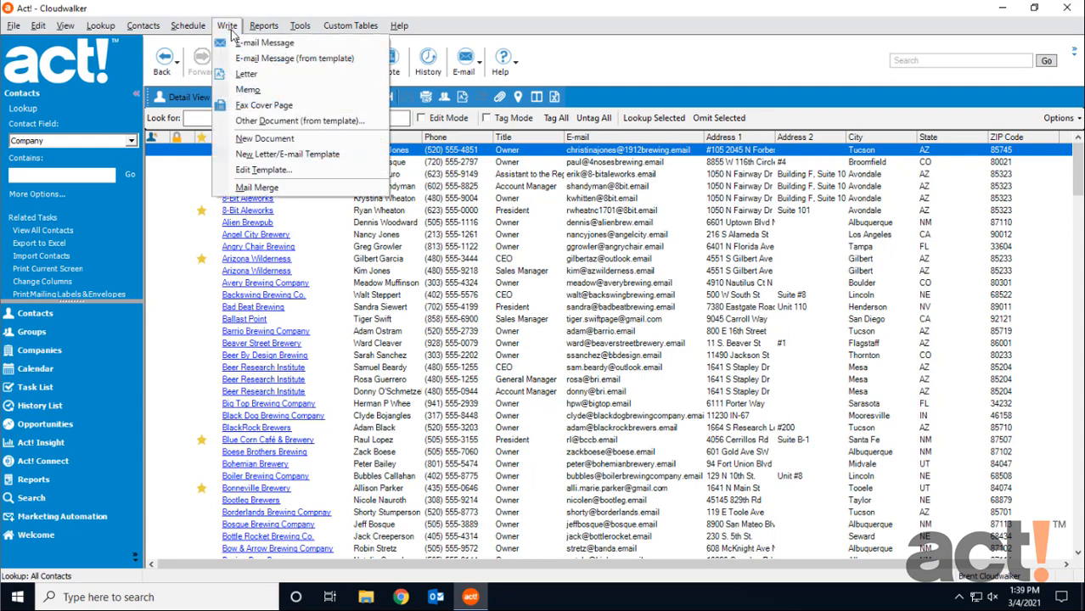
mouse_move(287, 153)
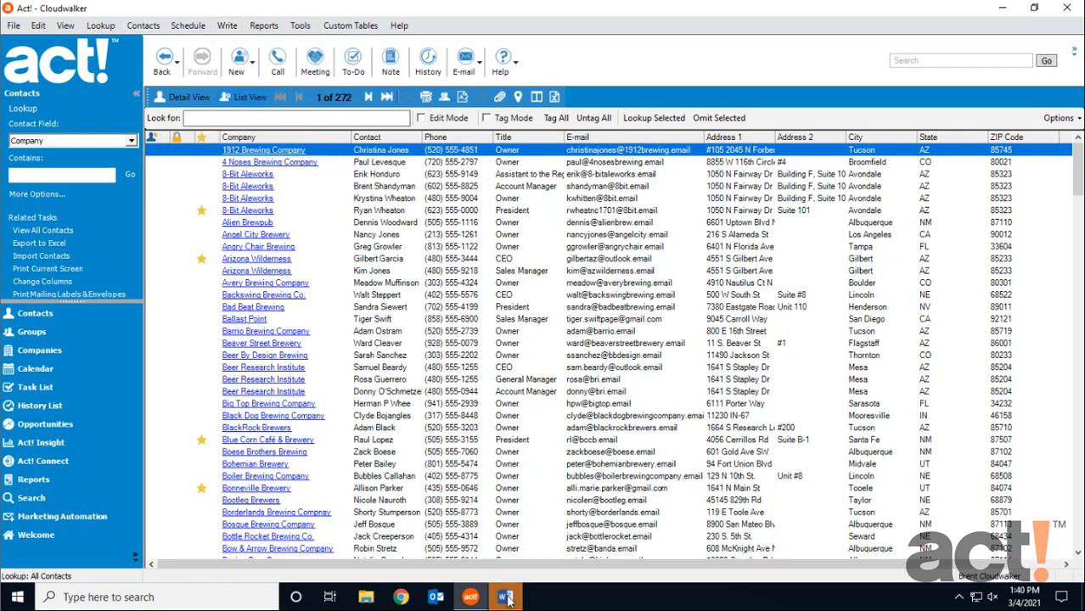
click(506, 597)
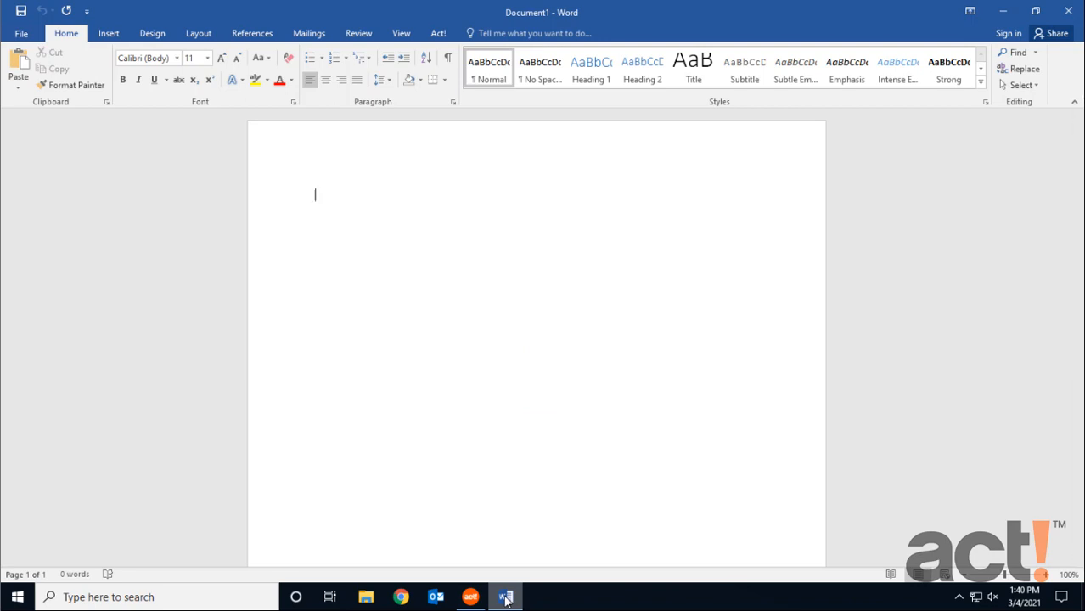
- Show the Act! merge fields and begin the letter with 'Dear <Salutation>,'
click(438, 34)
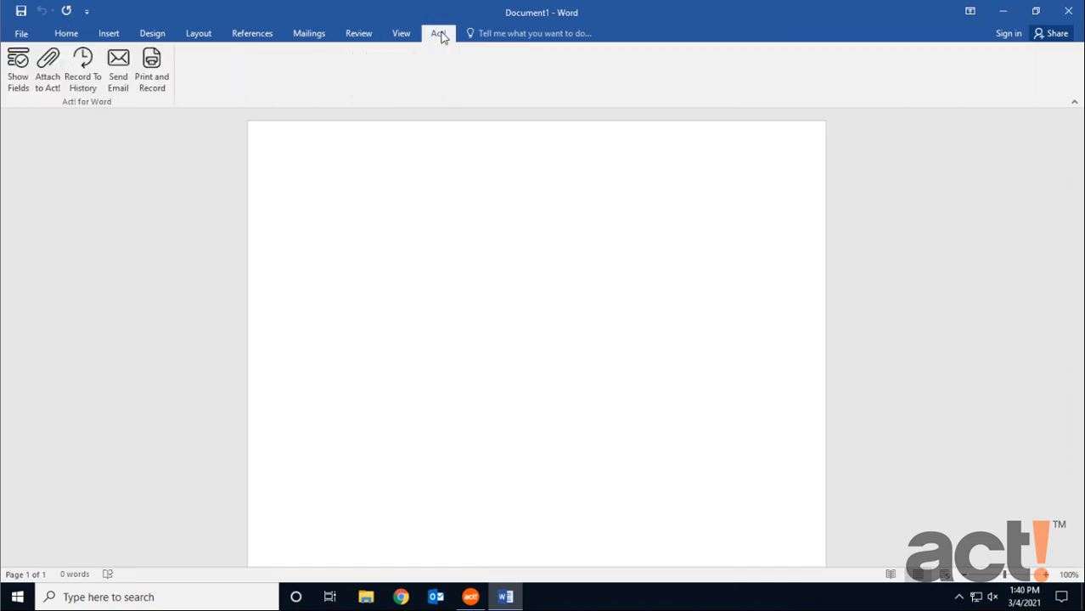
click(17, 68)
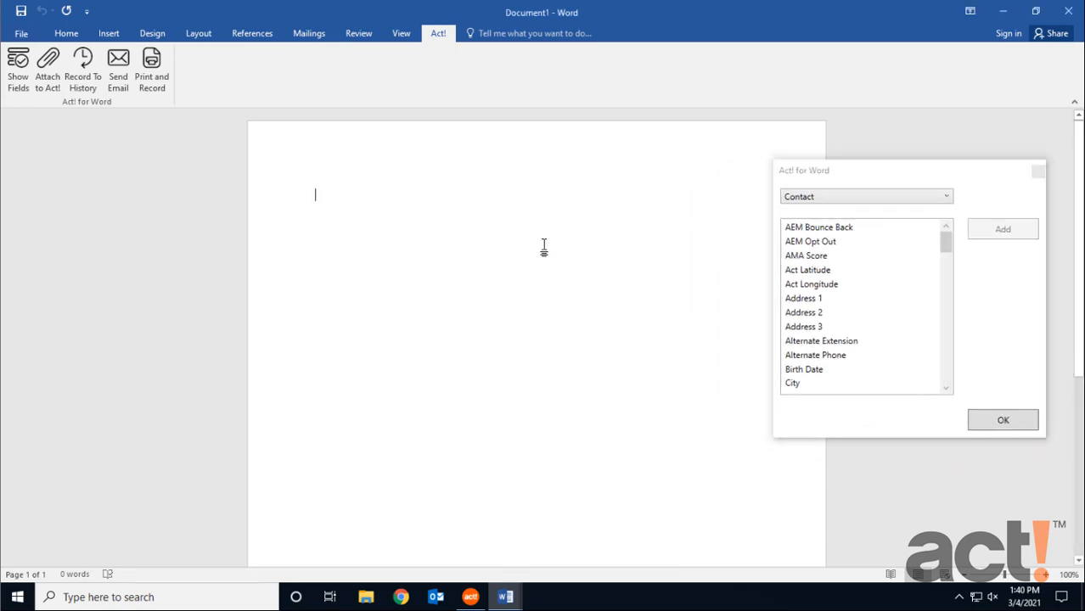
text(Dear)
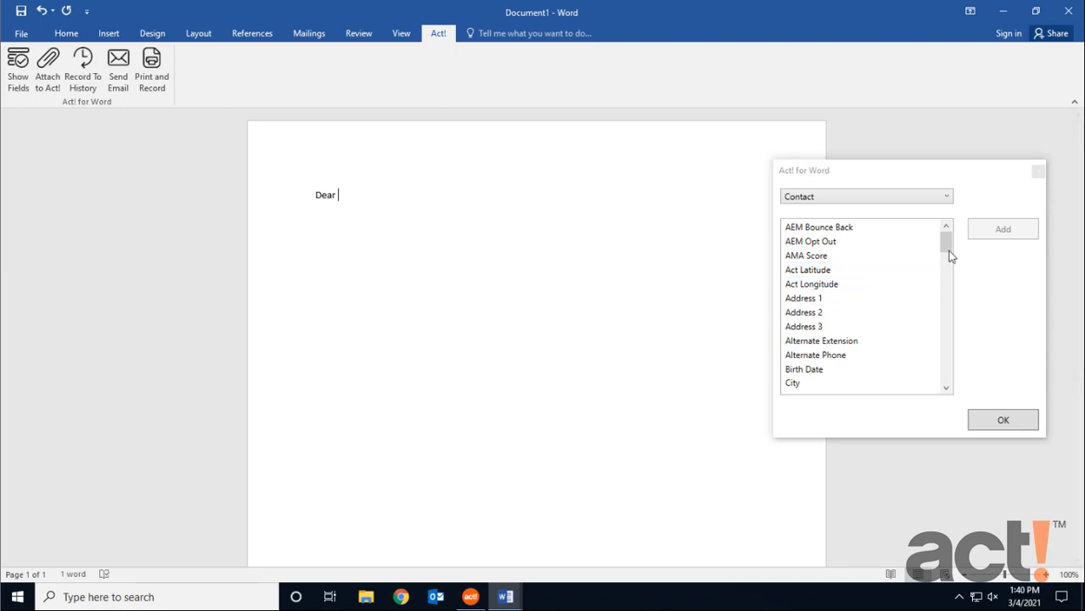
scroll(down, 3)
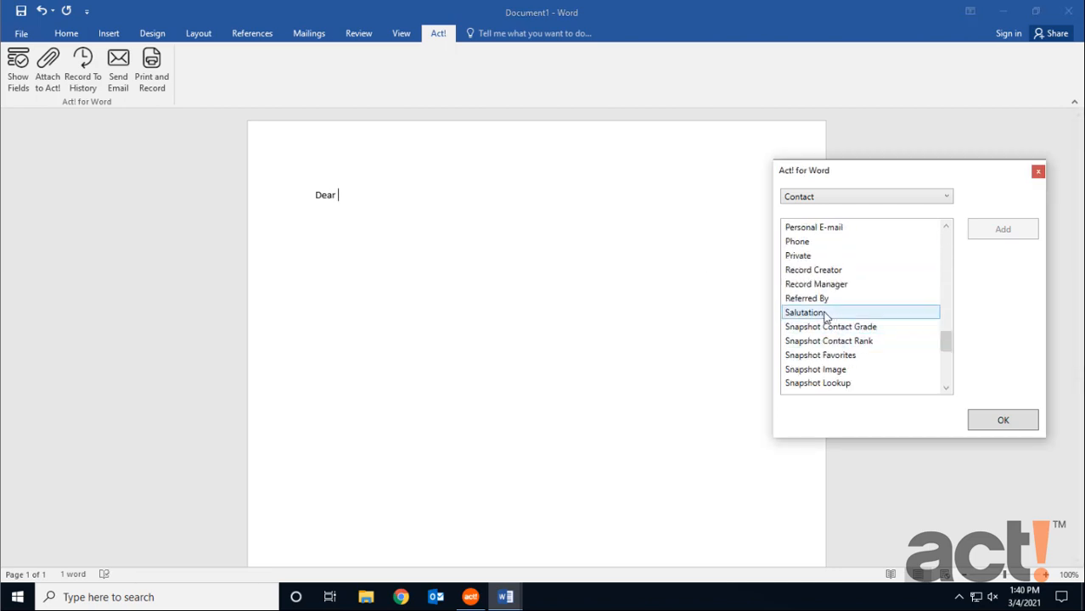
click(1001, 228)
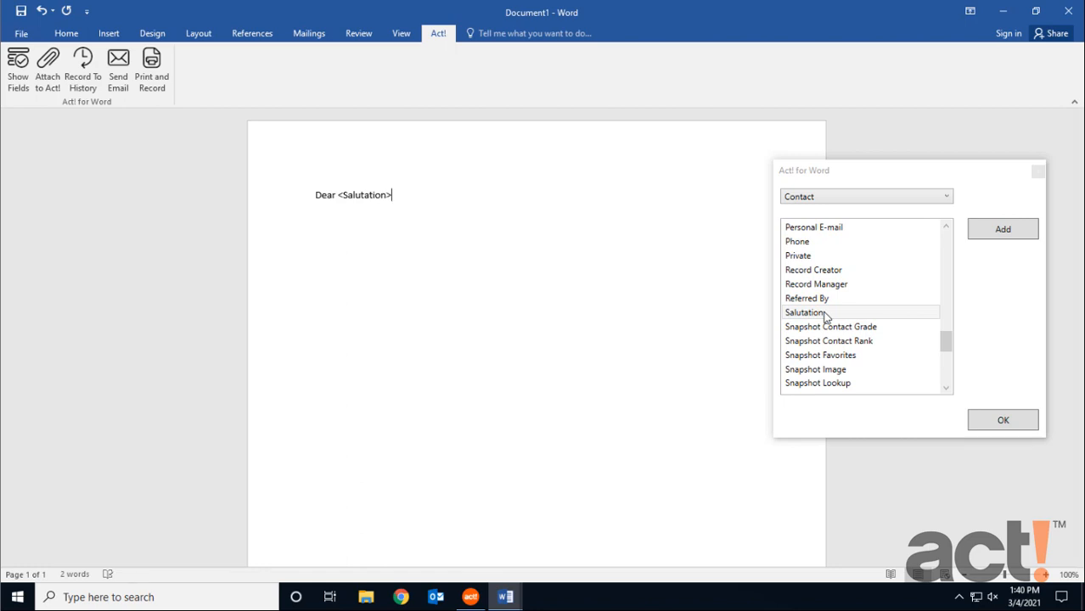
text(,)
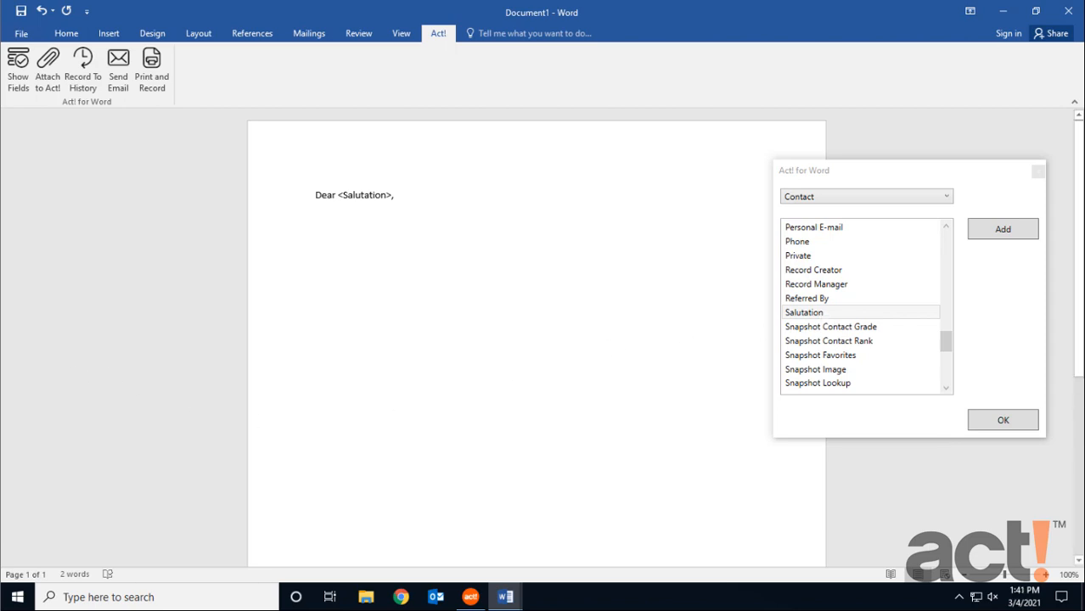
- Paste the tradeshow thank-you paragraph as text only and add a 'Thanks,' sign-off
right_click(353, 193)
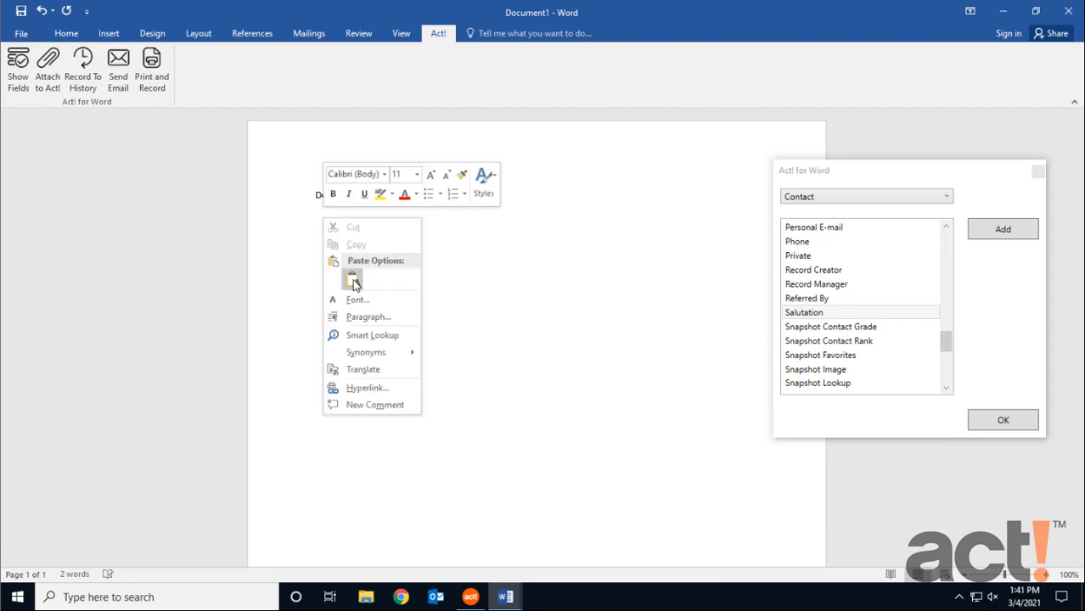
click(353, 278)
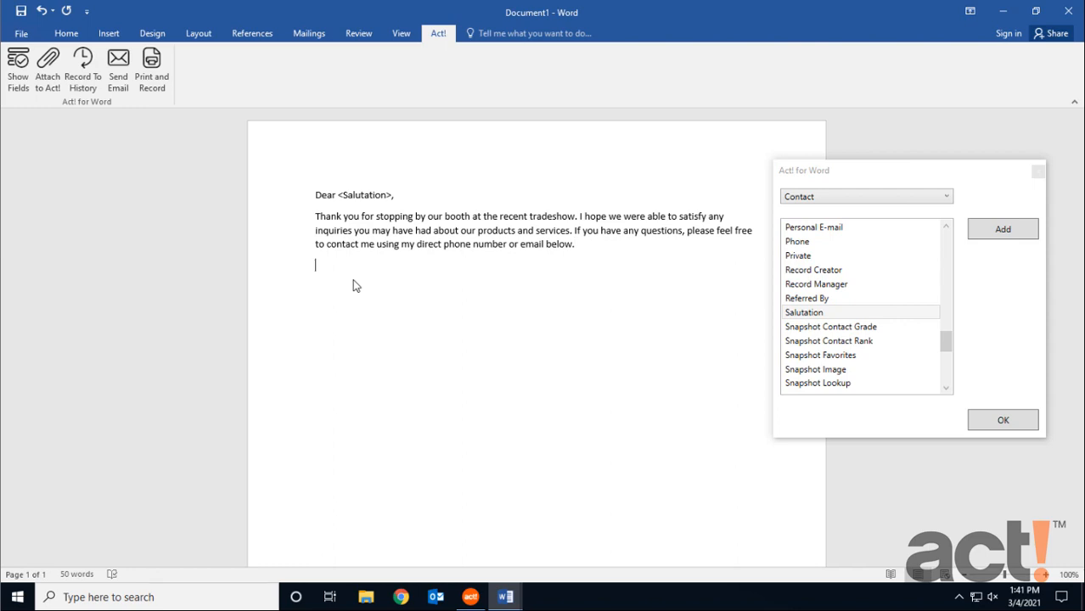
text(Thanks)
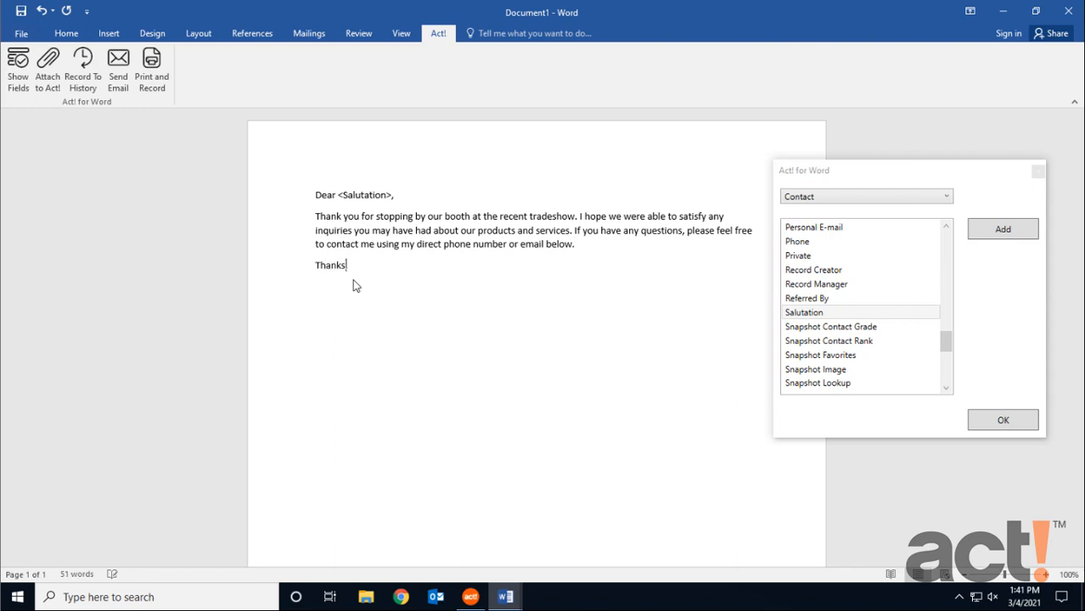
text(,)
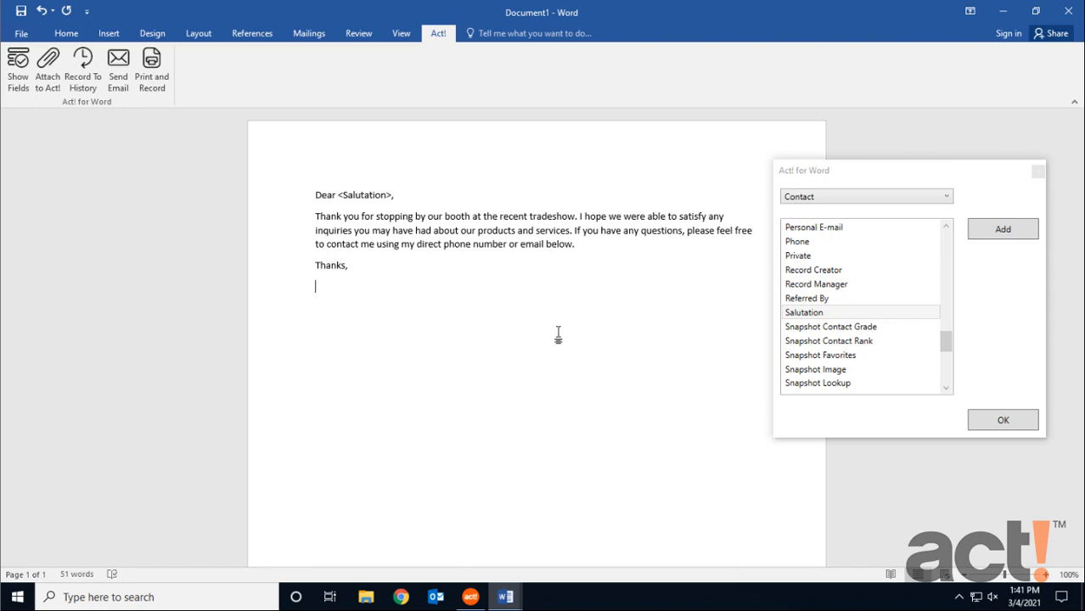
mouse_move(852, 175)
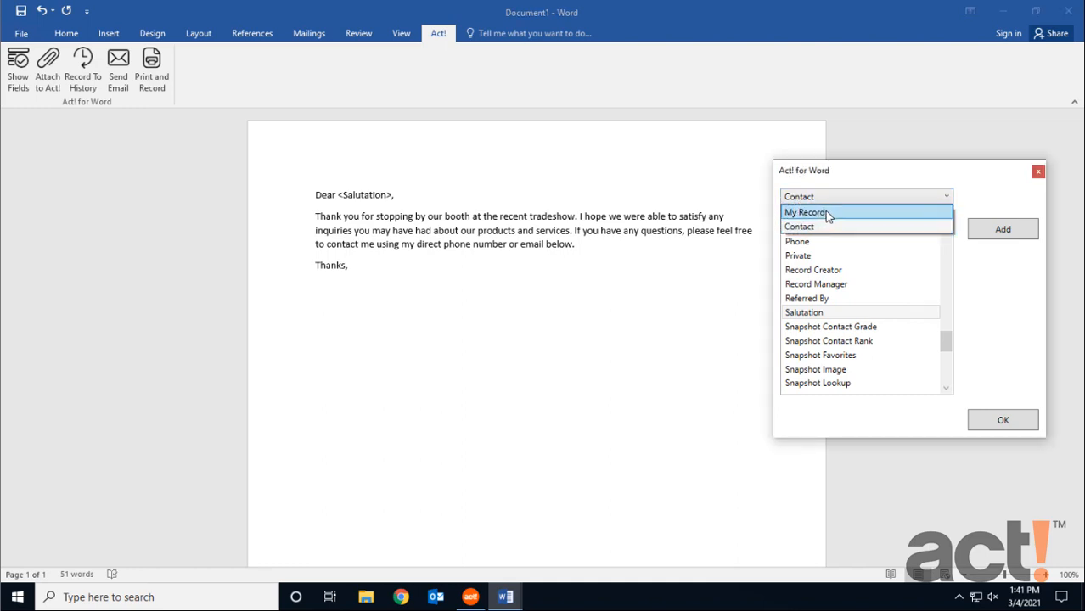
- Switch fields to My Record and insert the sender's Contact, E-mail and Phone fields below Thanks
click(805, 211)
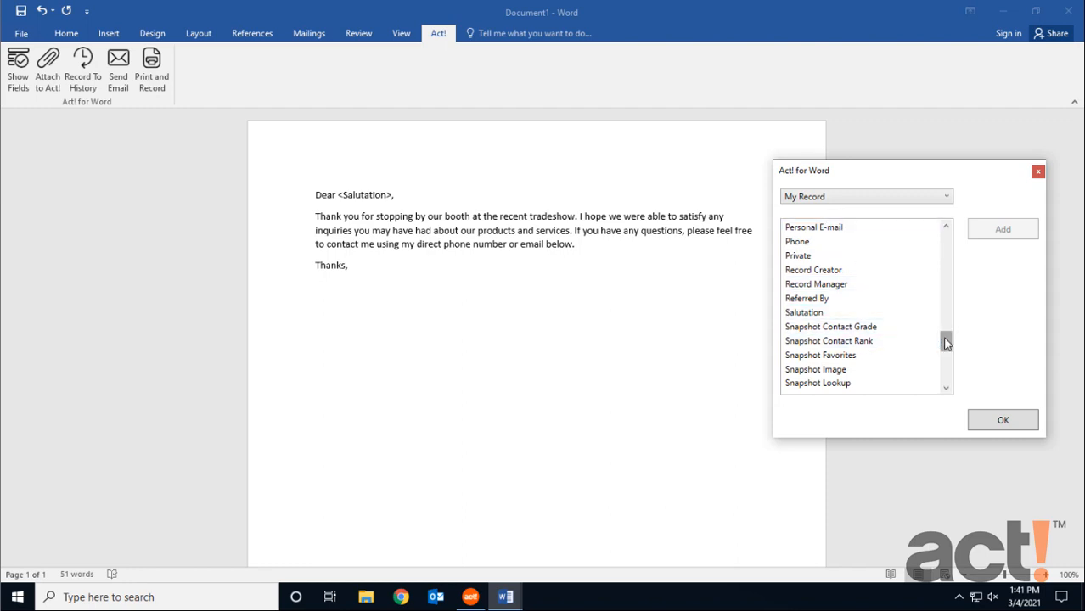
scroll(up, 3)
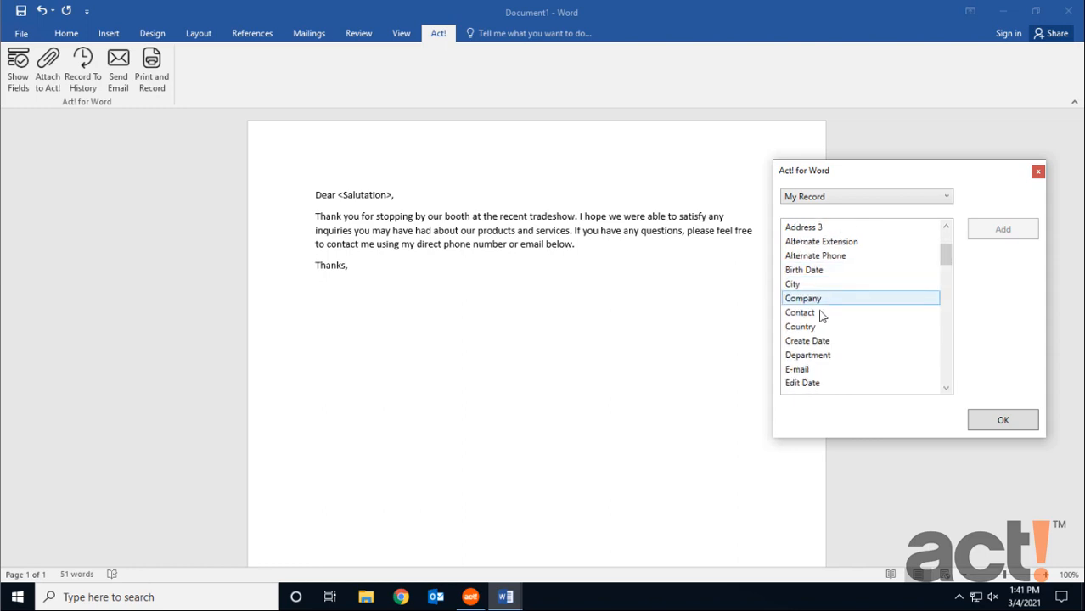
click(1002, 229)
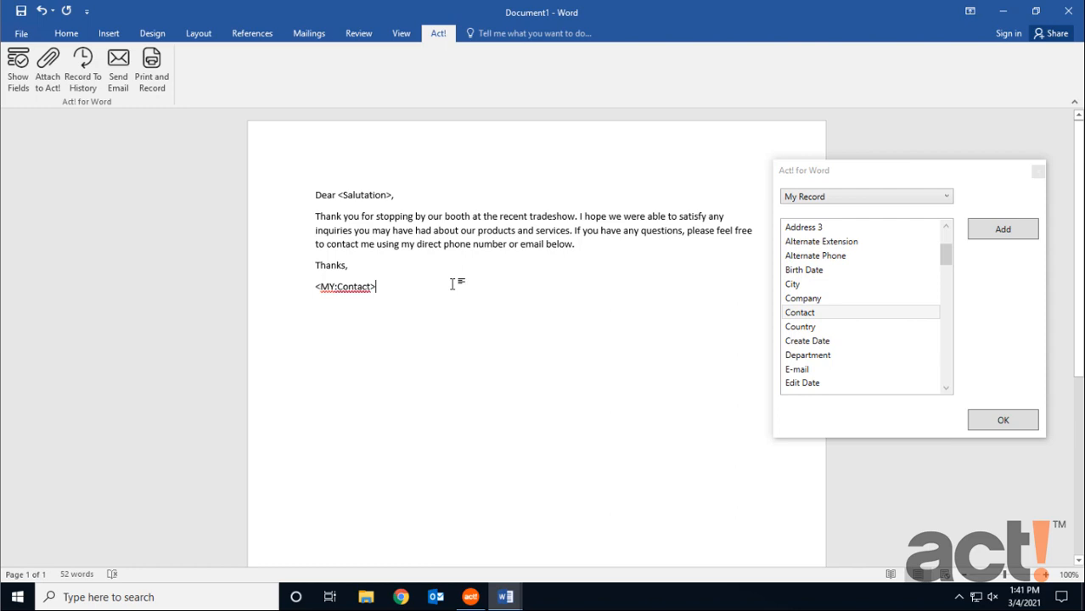
click(801, 384)
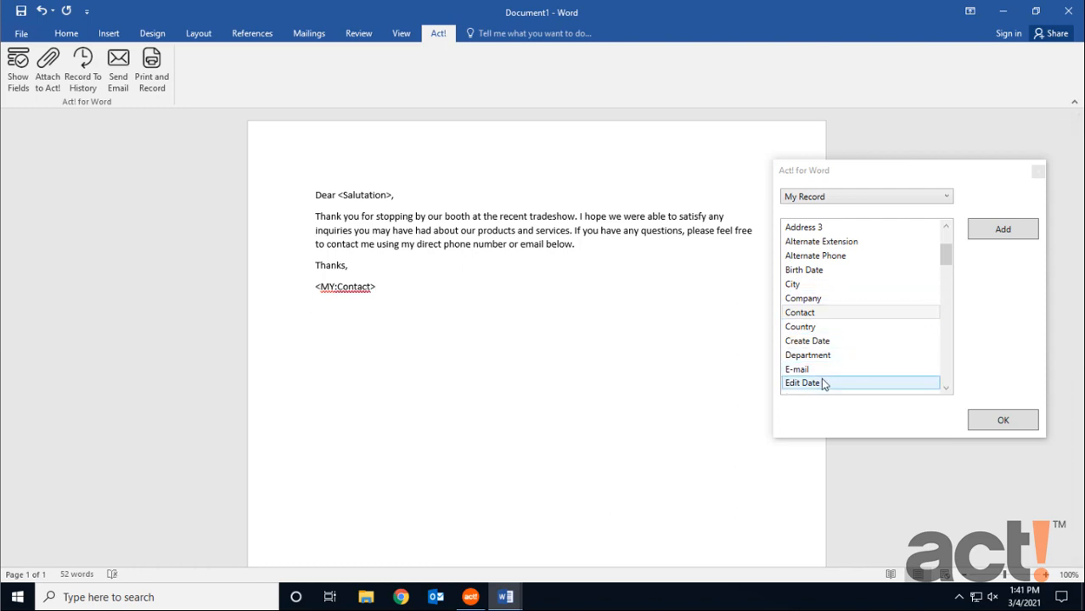
click(1002, 227)
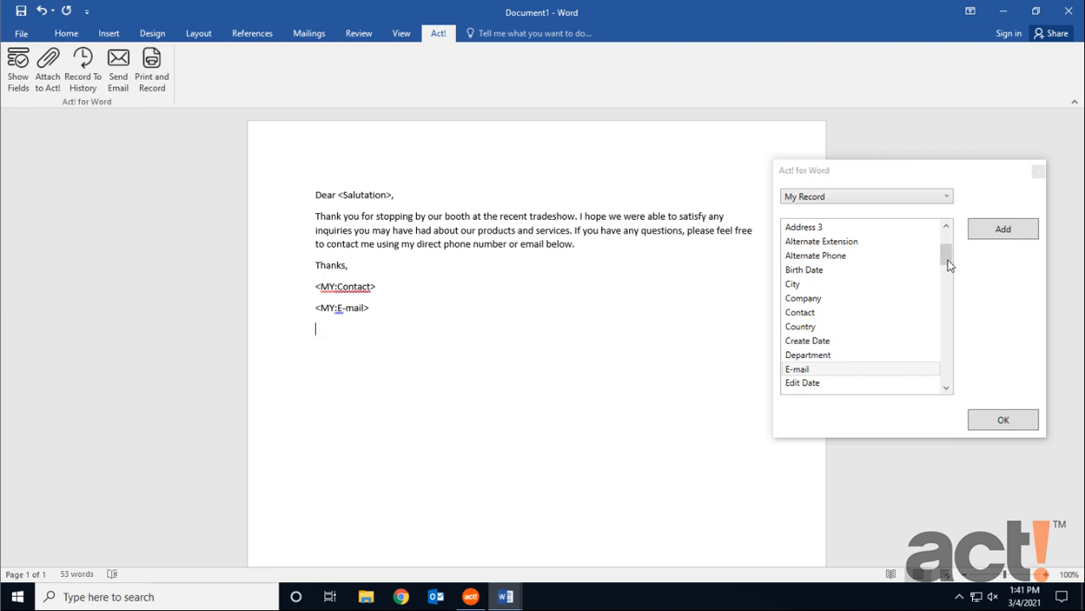
scroll(down, 3)
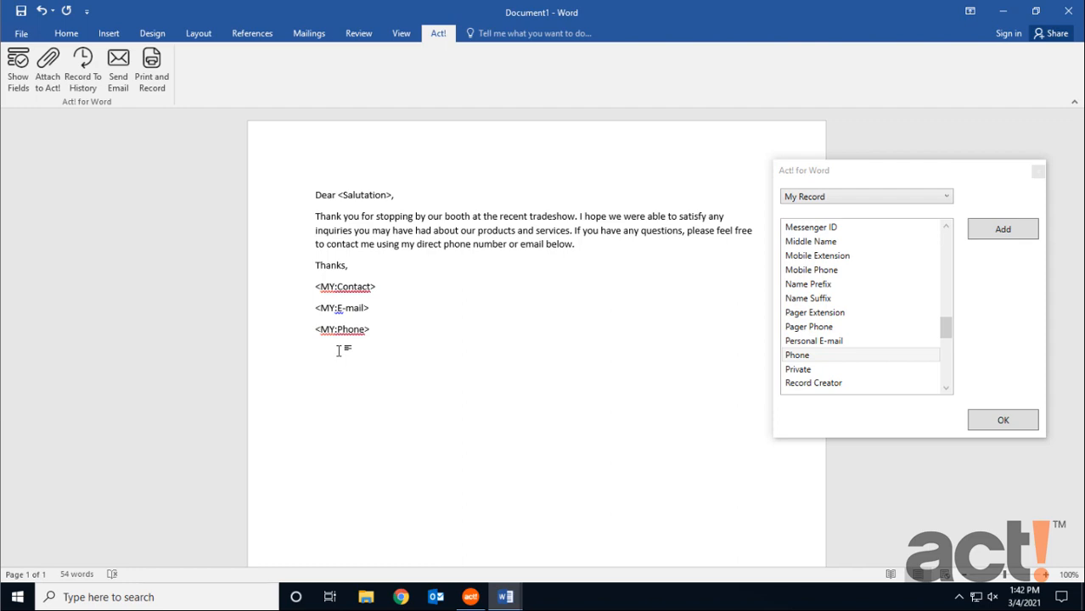
- Bring up the Act! Save as Template dialog via File > Save As > Browse
click(20, 34)
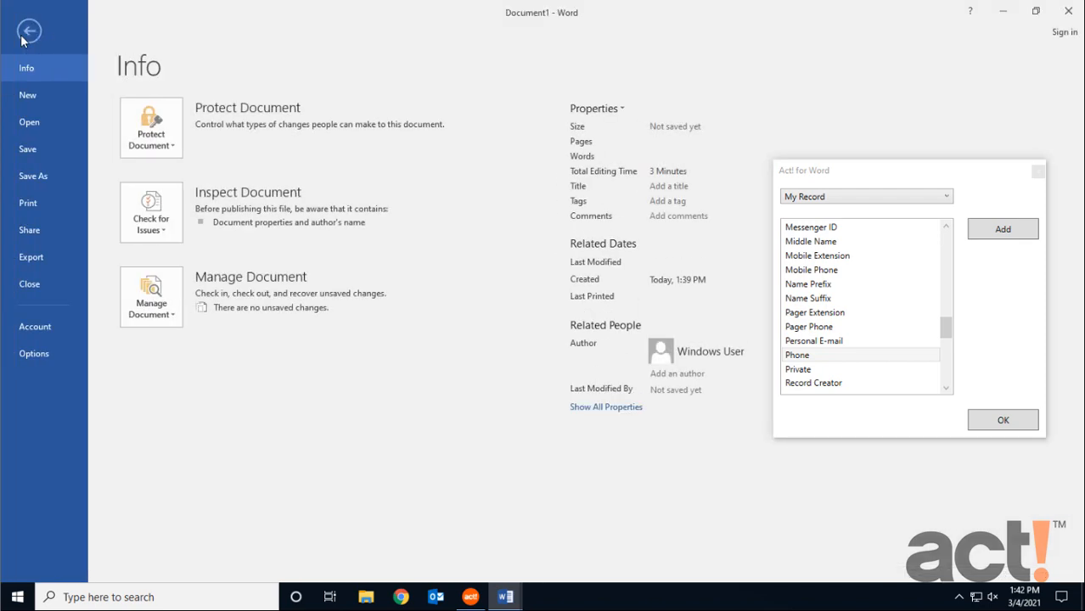
click(33, 175)
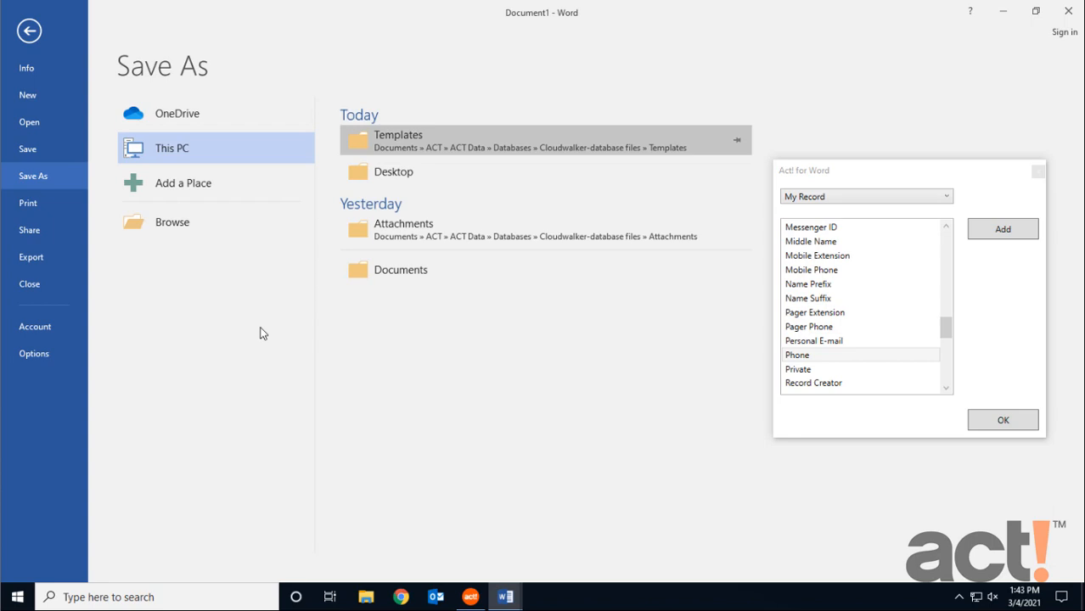
mouse_move(360, 190)
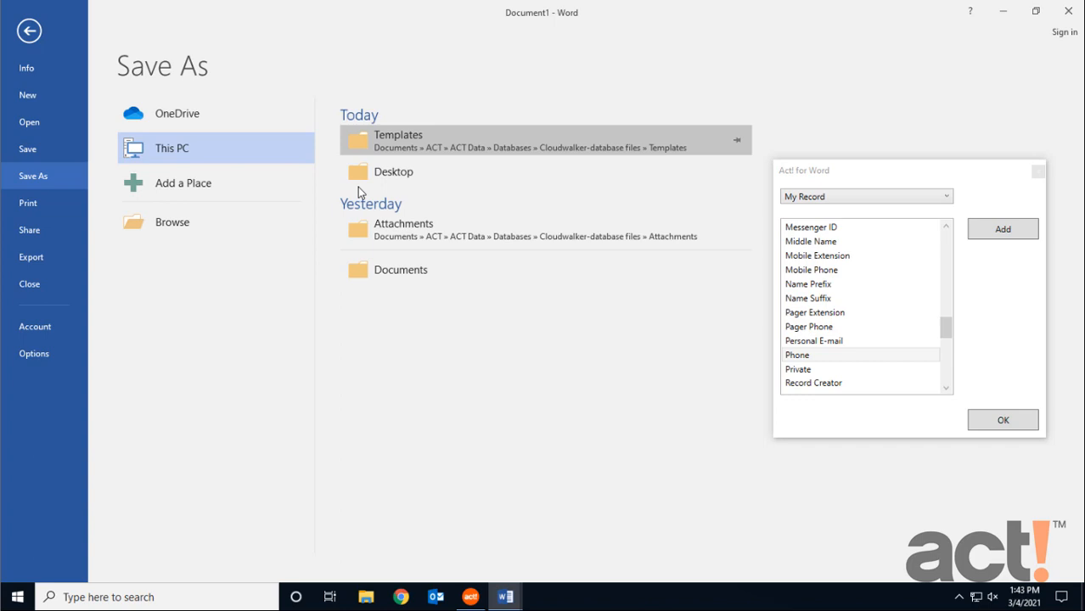
mouse_move(391, 146)
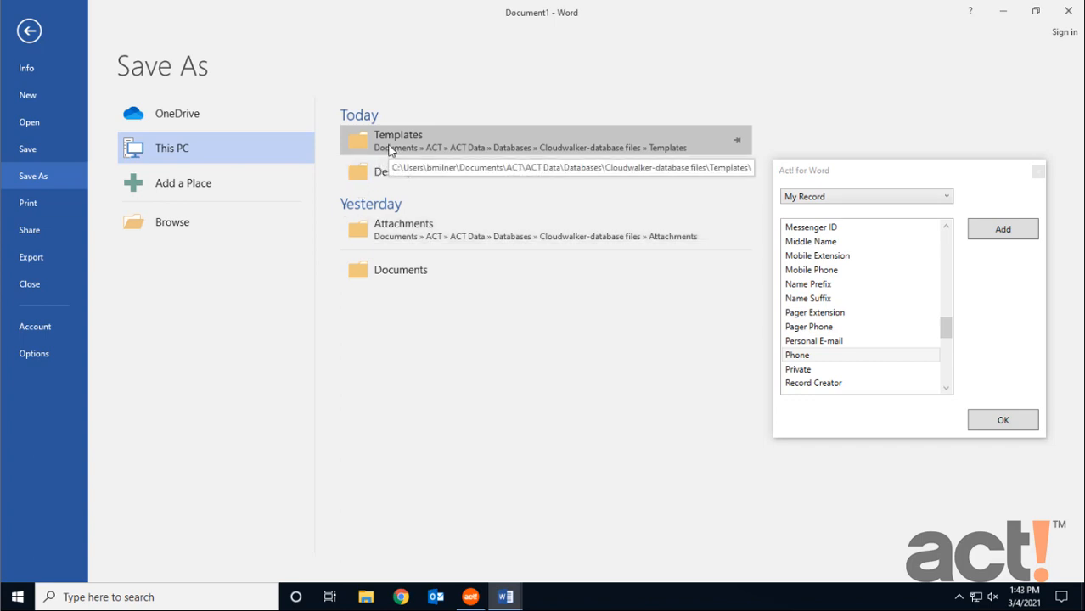
mouse_move(171, 220)
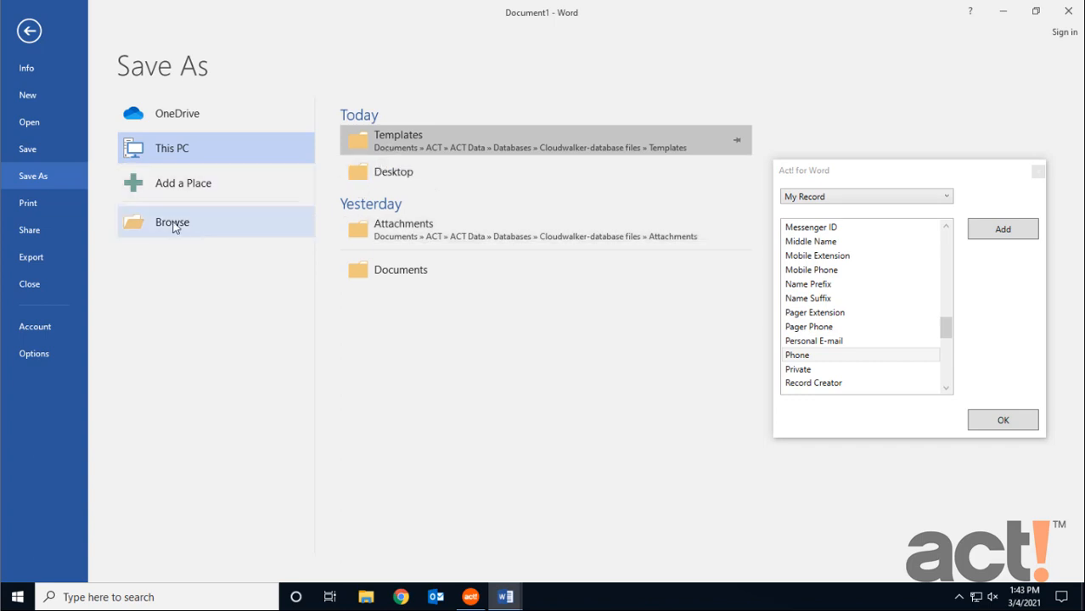
click(172, 220)
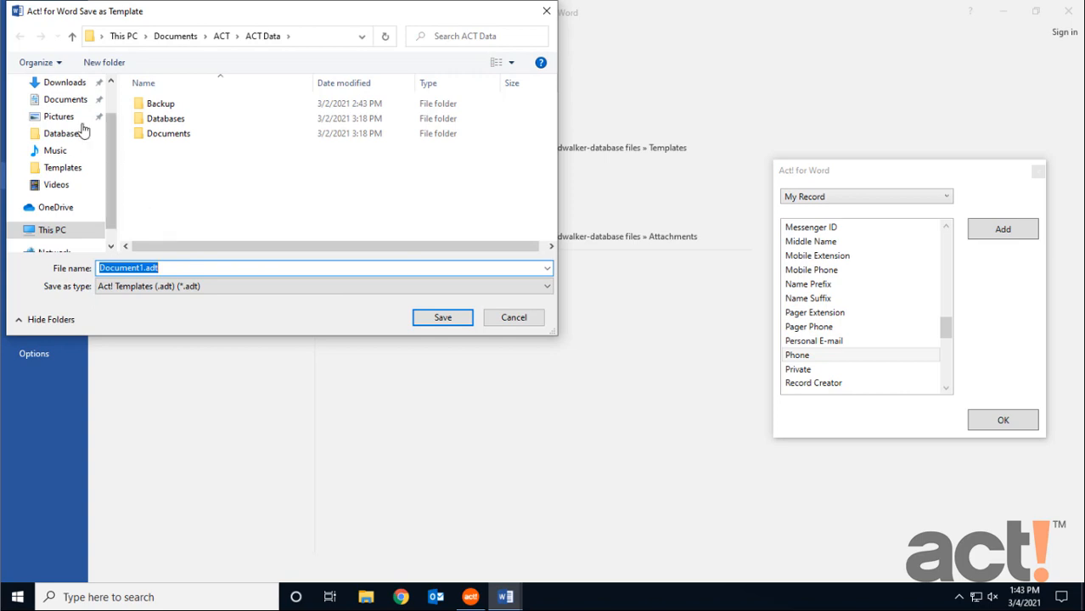
- Navigate to Documents > ACT > ACT Data > Databases > Cloudwalker-database files > Templates
click(65, 99)
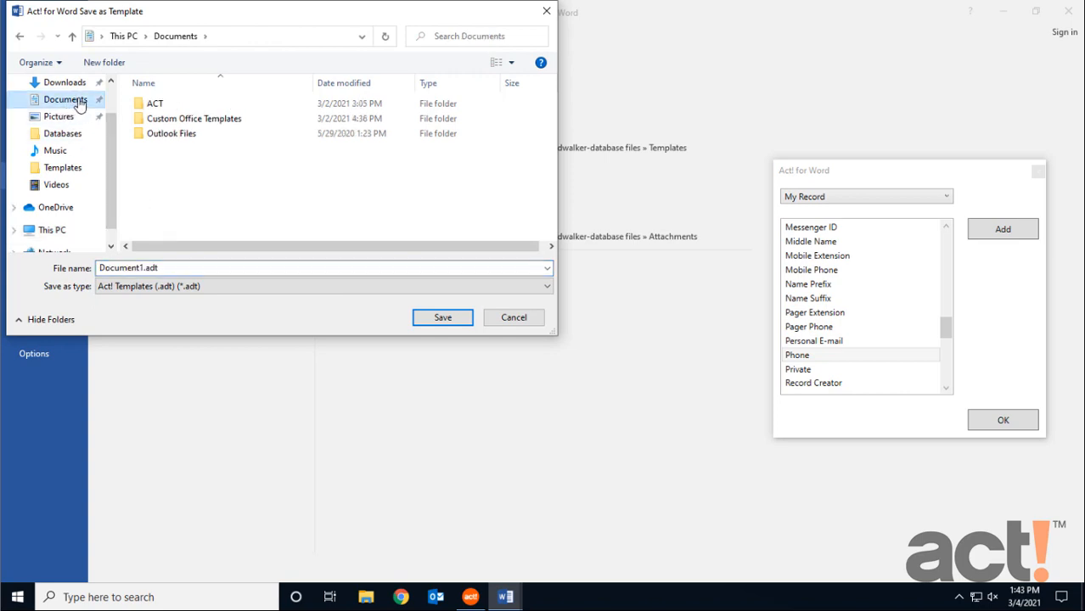
double_click(154, 104)
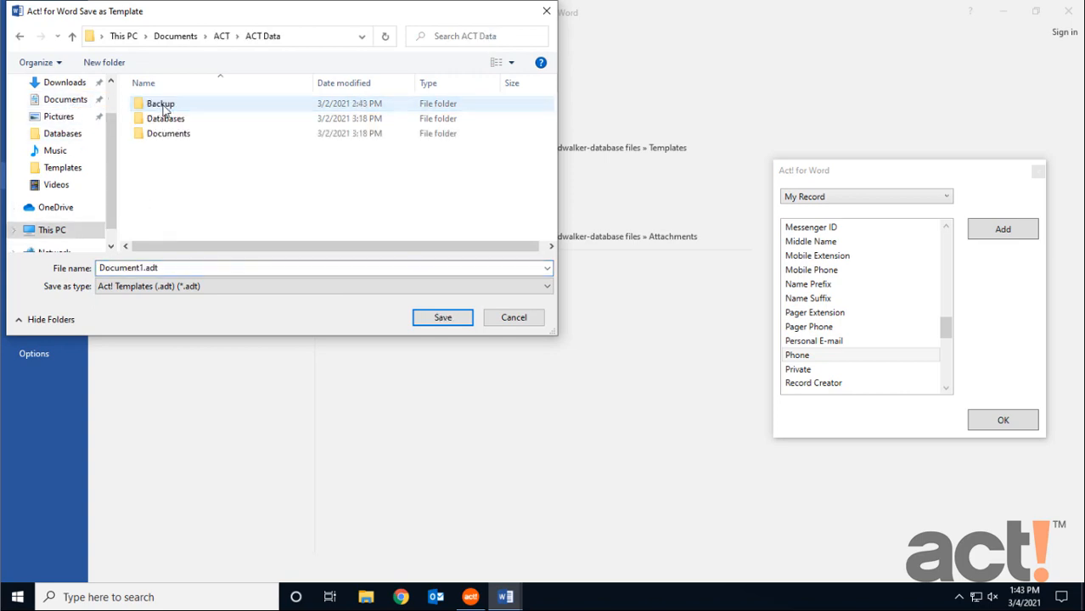
double_click(165, 118)
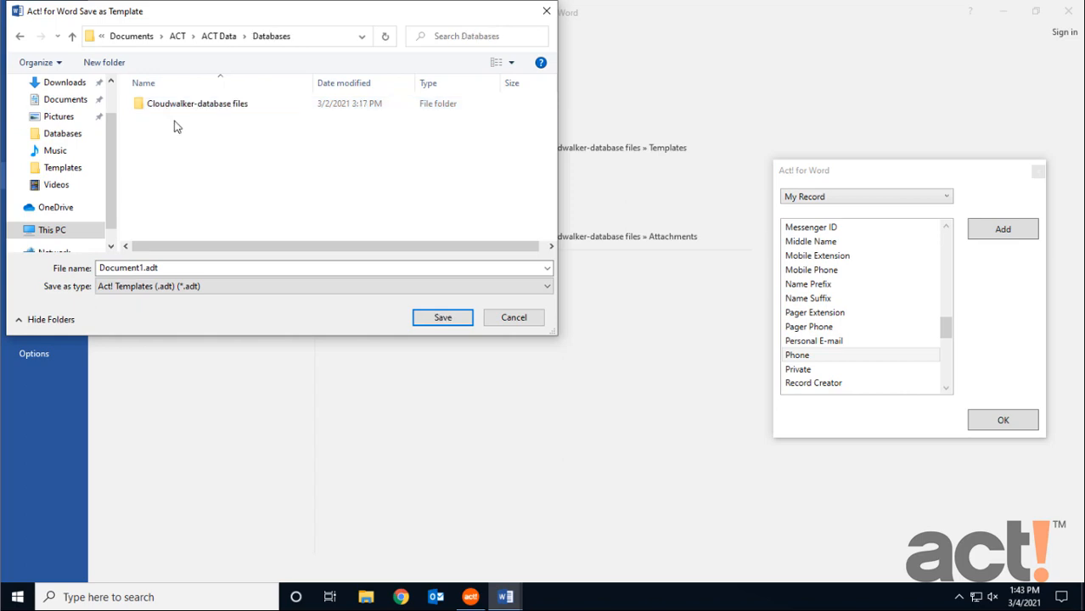
double_click(197, 103)
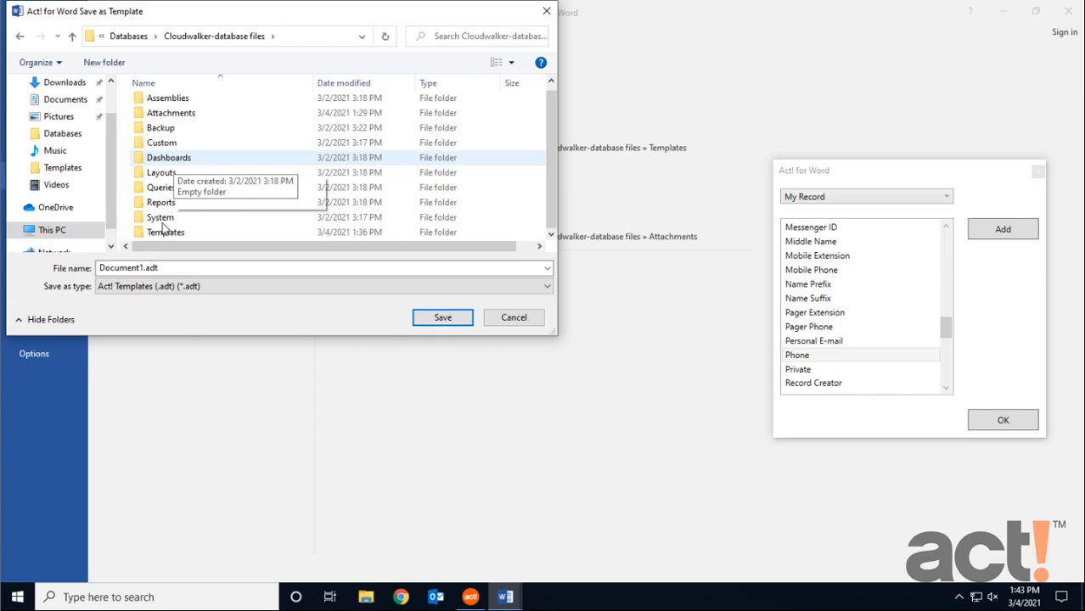
double_click(166, 231)
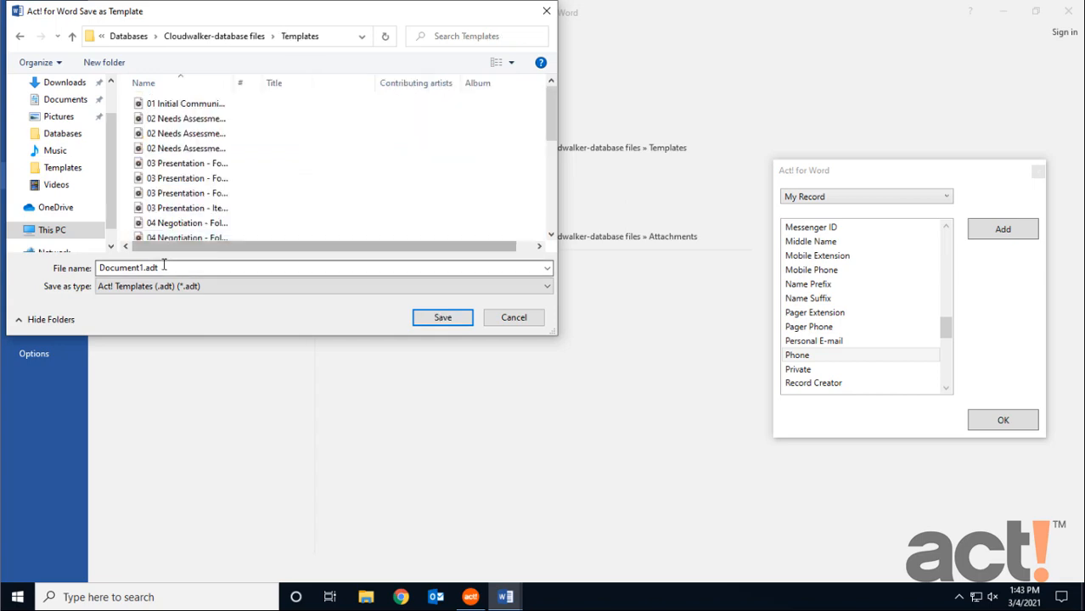
- Name the template 'Tradeshow Follow Up' and save it as an .adt file
triple_click(323, 268)
text(Tradeshow Follow)
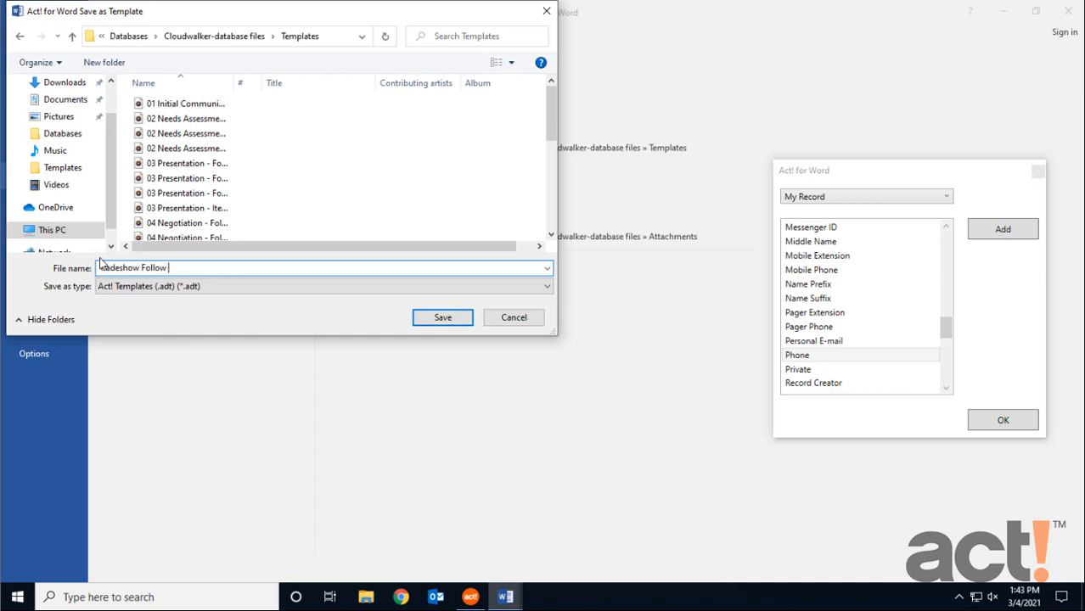
text(Up)
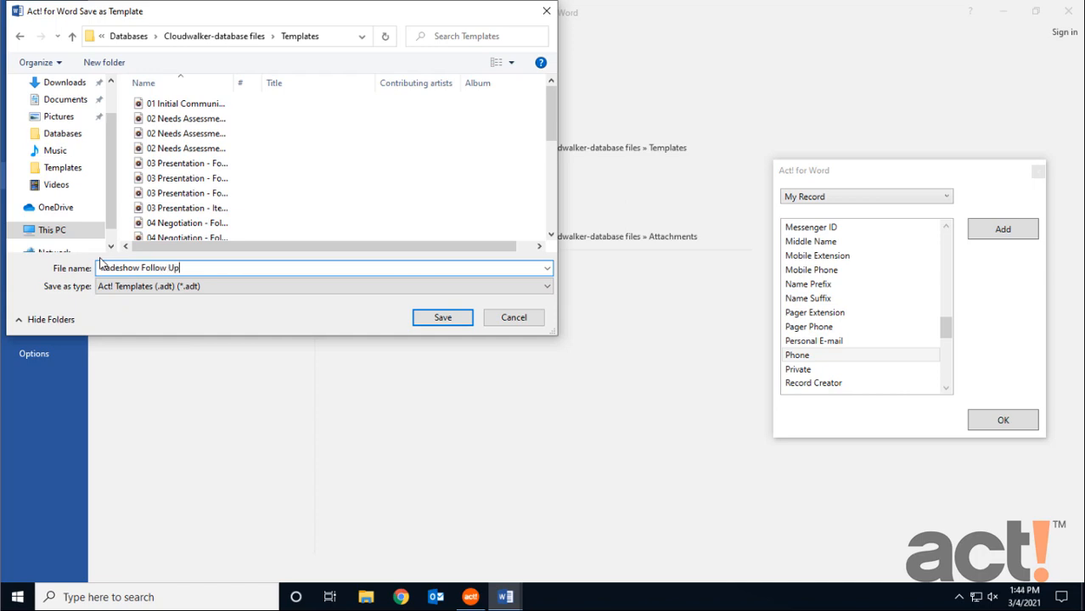
click(323, 285)
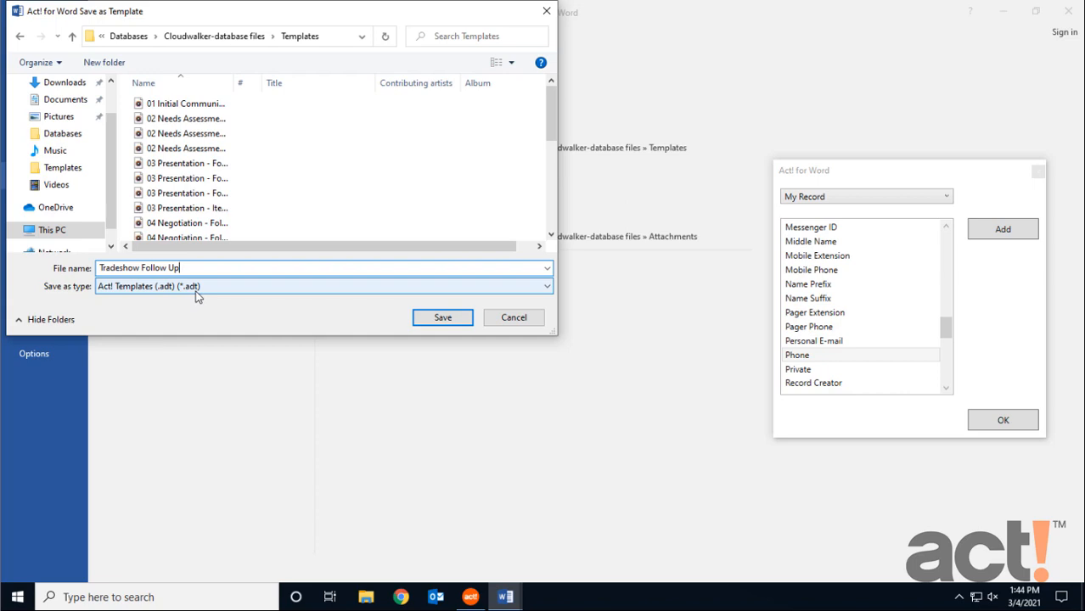
mouse_move(151, 297)
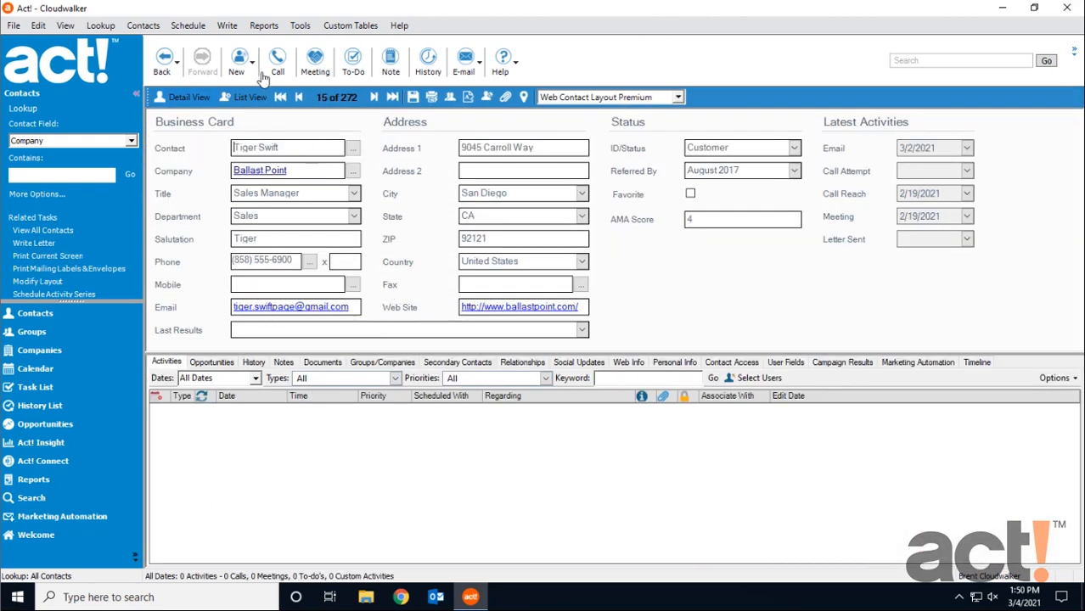
- Write an E-mail Message from the Tradeshow Follow Up.adt template, producing a merged Outlook email to Tiger Swift
click(228, 26)
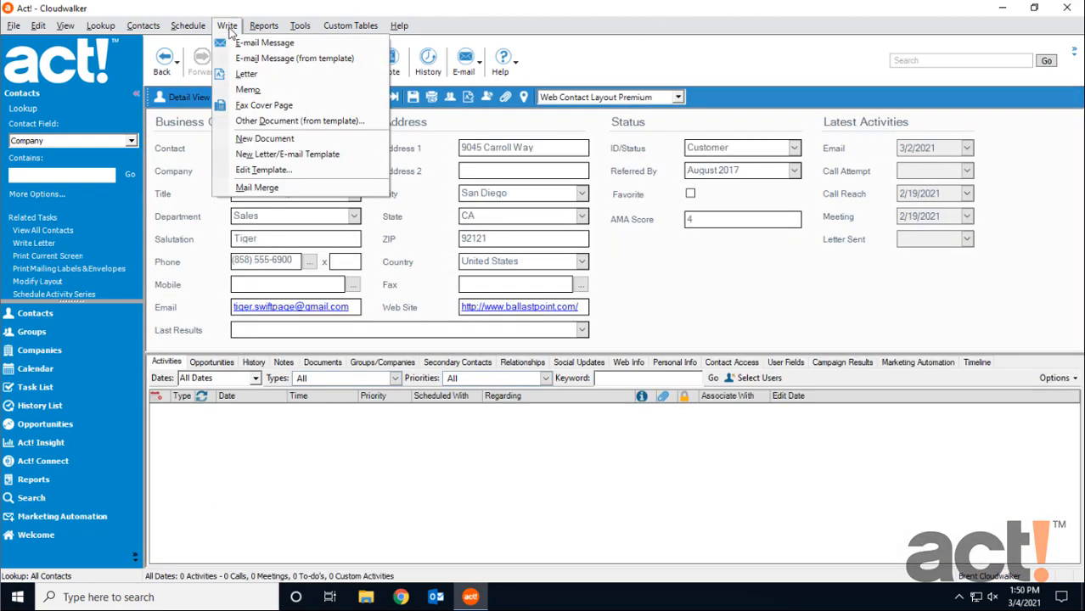
mouse_move(294, 57)
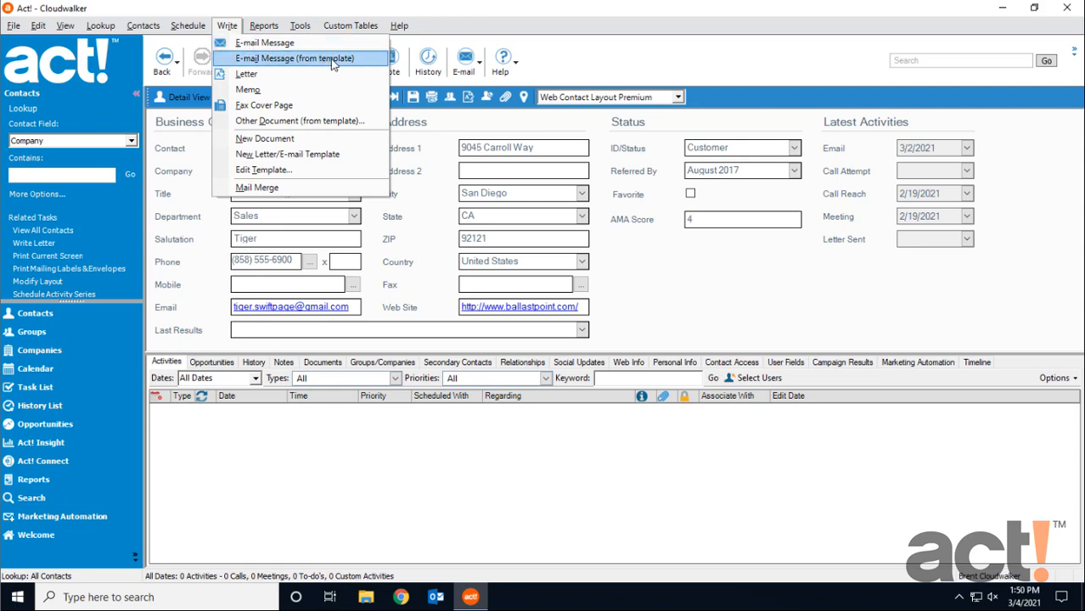
click(293, 58)
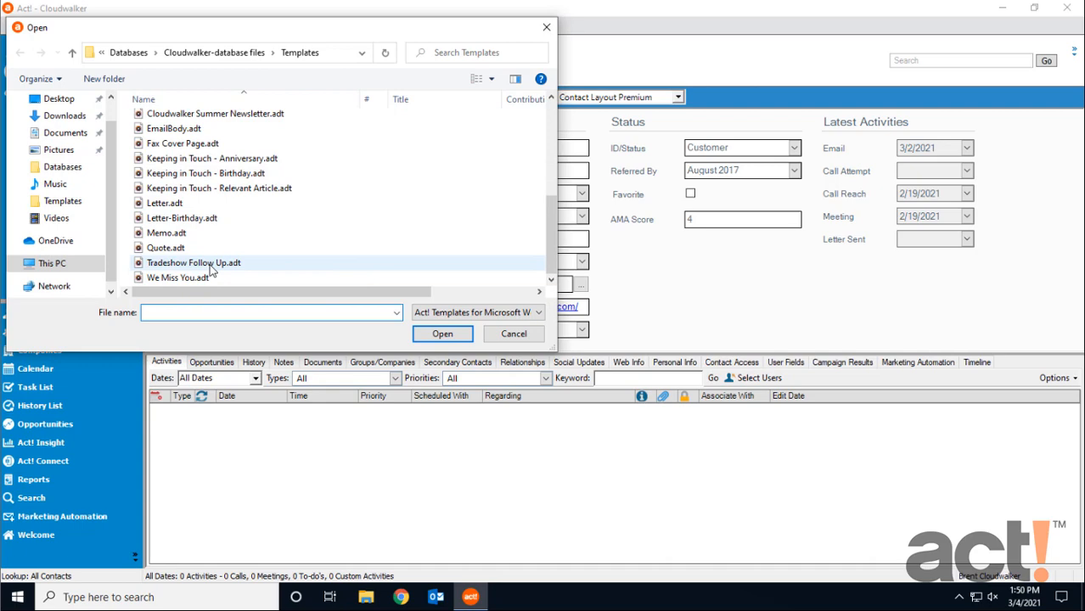
click(194, 262)
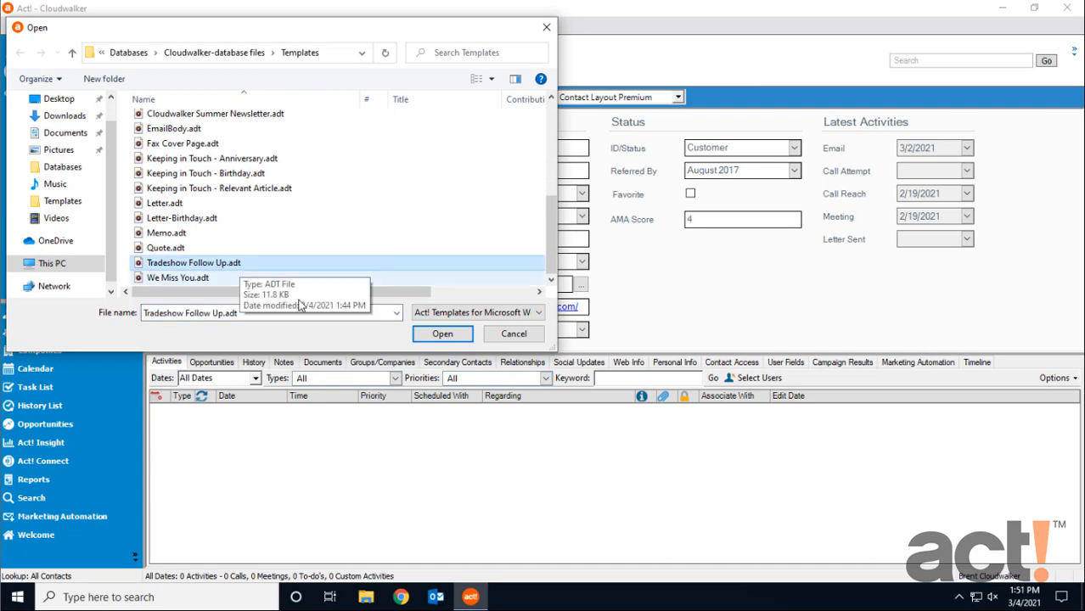
click(441, 333)
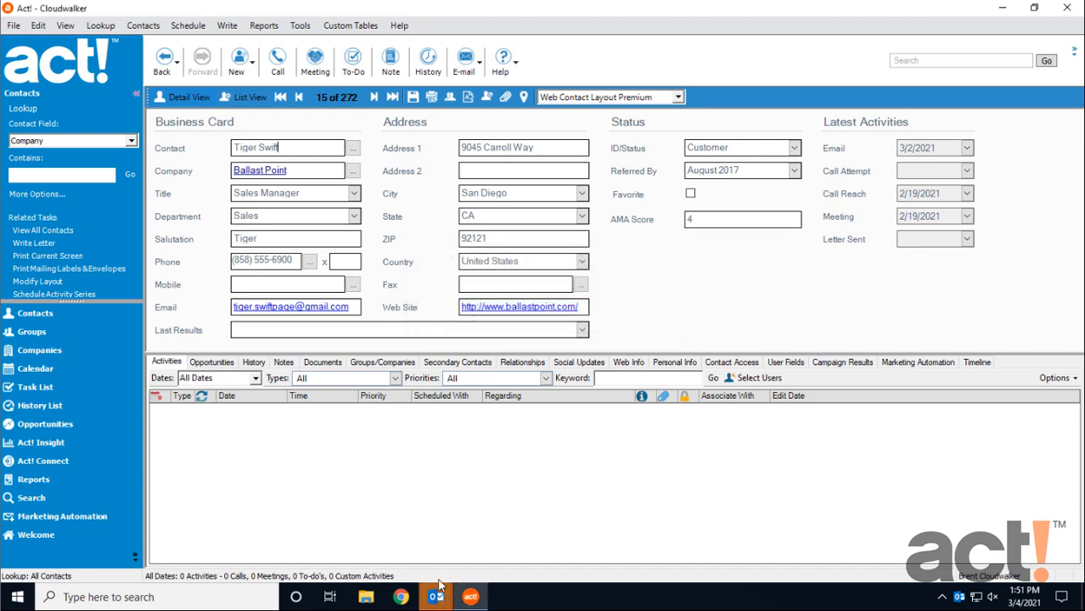
click(463, 59)
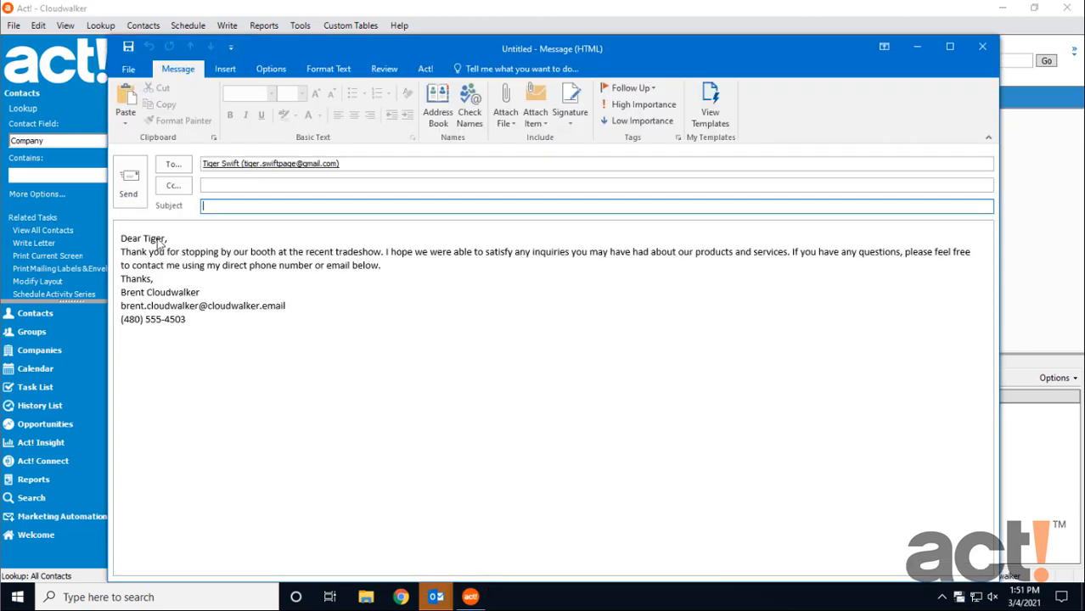